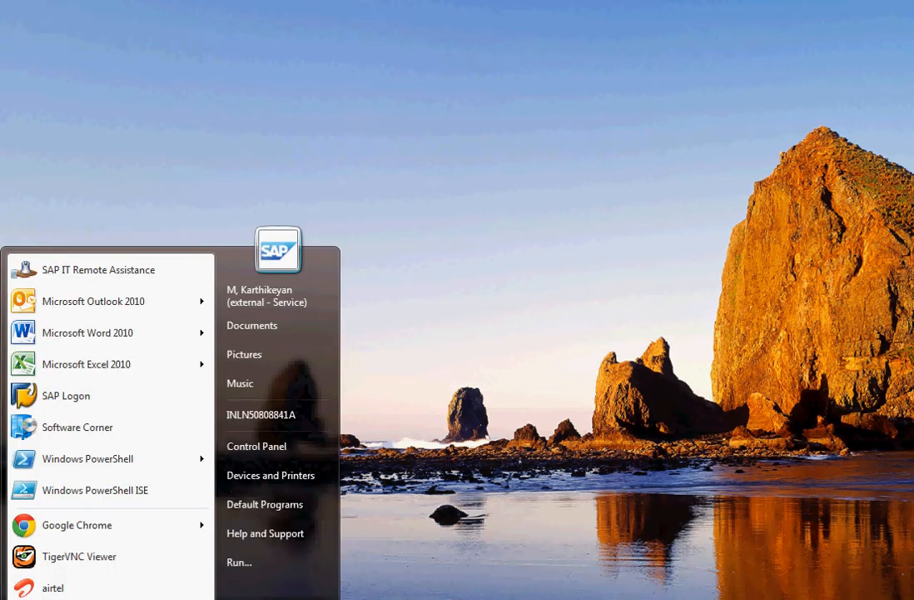
pyautogui.moveTo(87, 458)
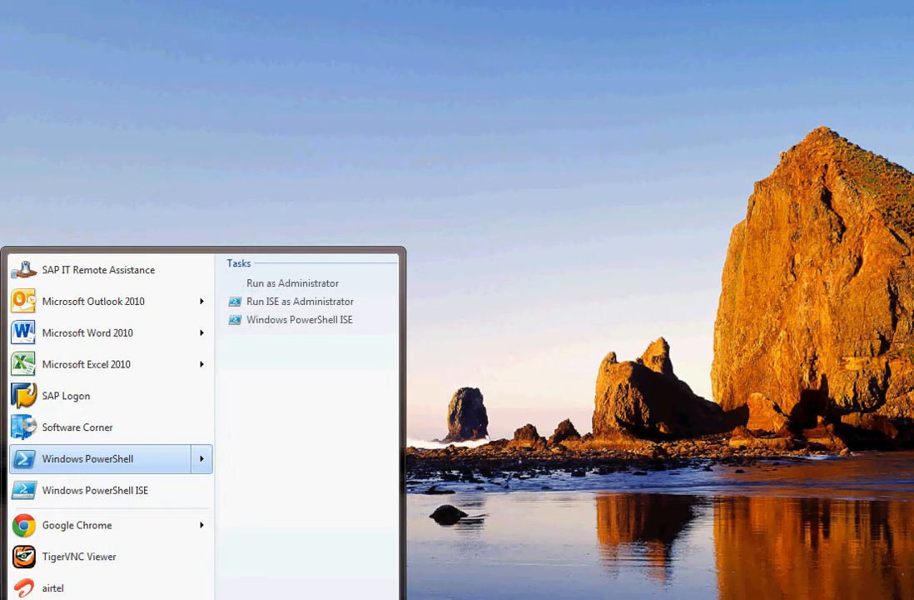
# - Launch Windows PowerShell from the Start menu
pyautogui.click(87, 458)
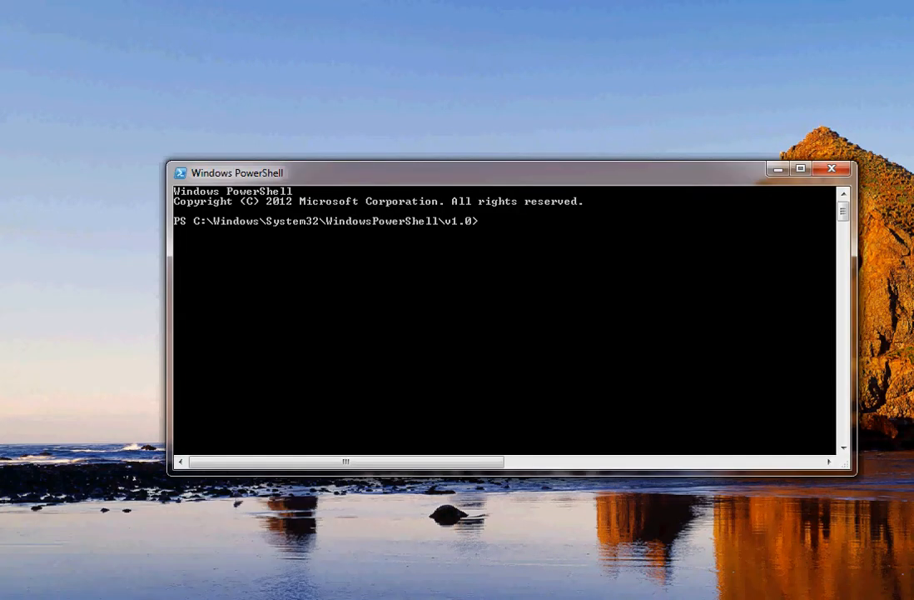
# - Maximize the PowerShell console window to fill the screen
pyautogui.click(800, 168)
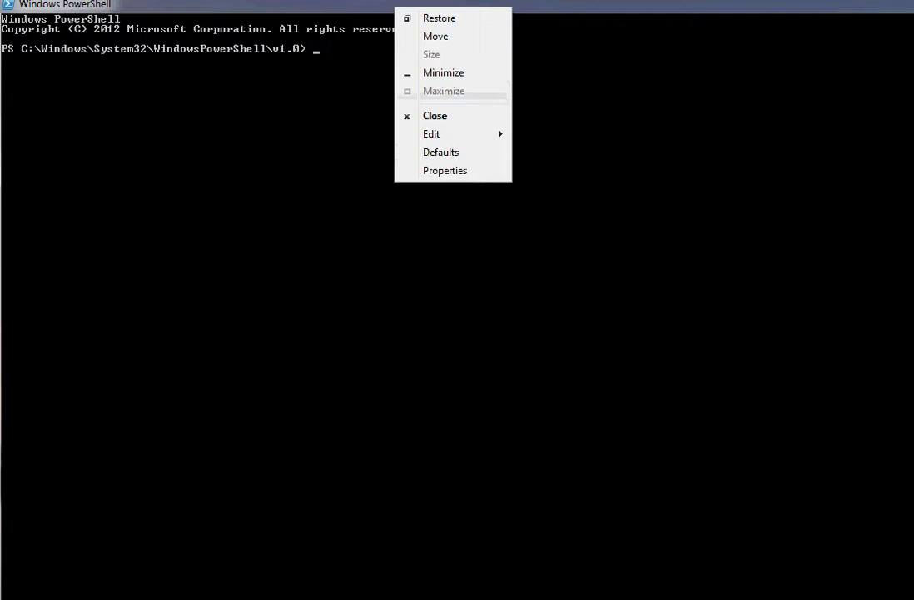
pyautogui.moveTo(445, 170)
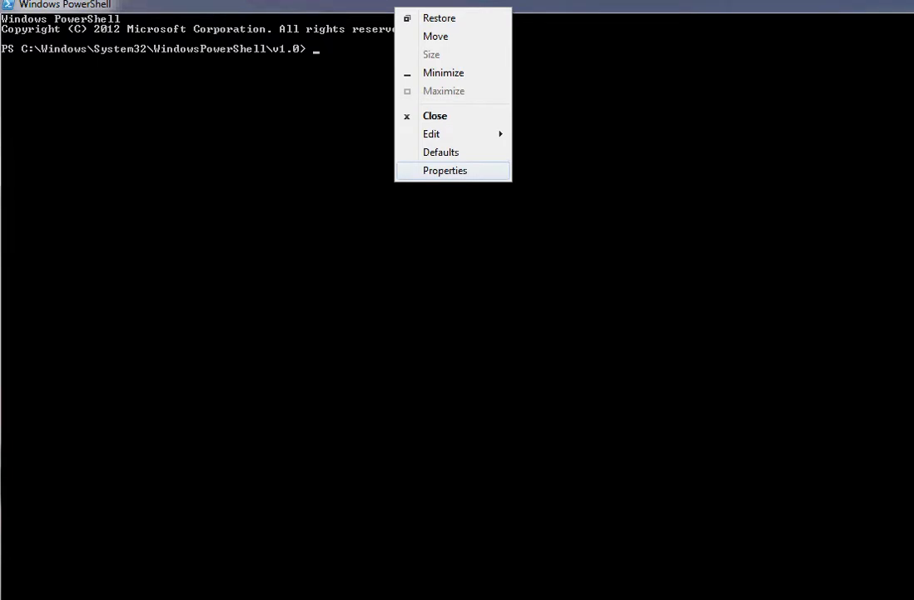
# - Switch the console font to Consolas in the Properties Font tab
pyautogui.click(446, 171)
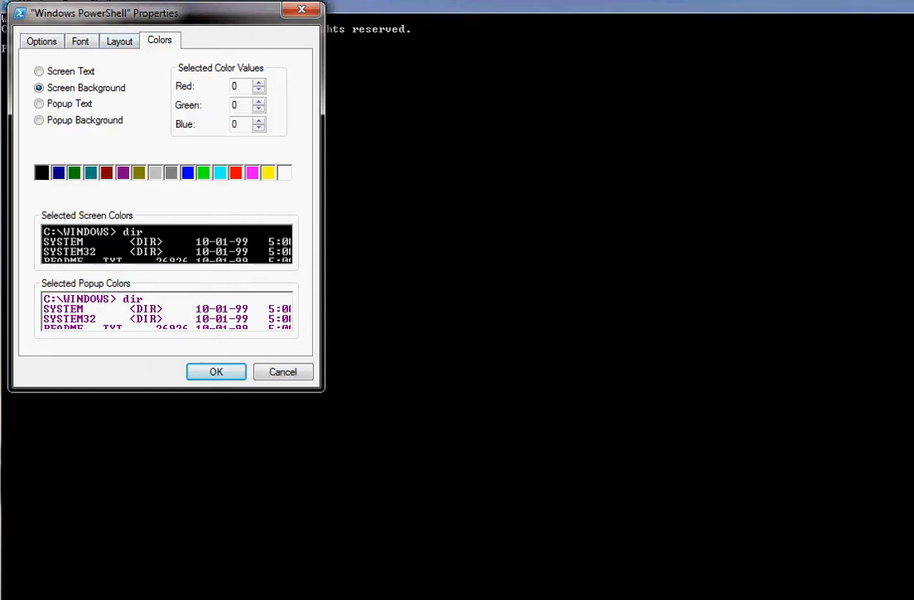
pyautogui.click(80, 40)
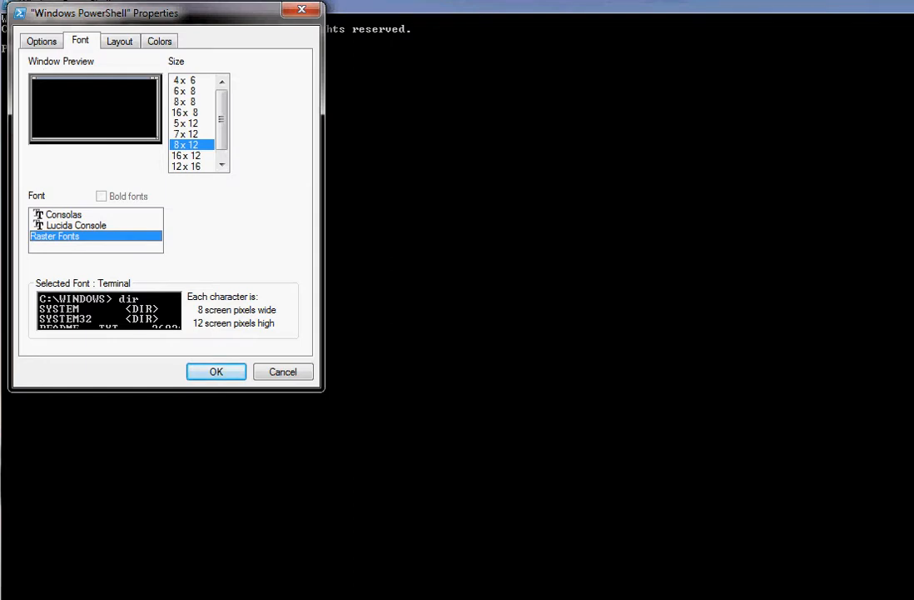
pyautogui.click(192, 134)
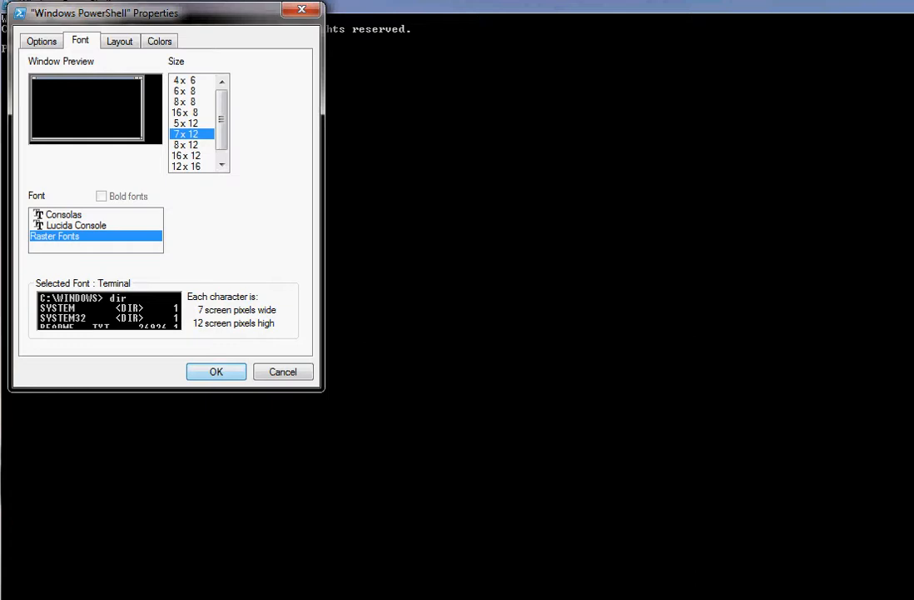
pyautogui.click(64, 214)
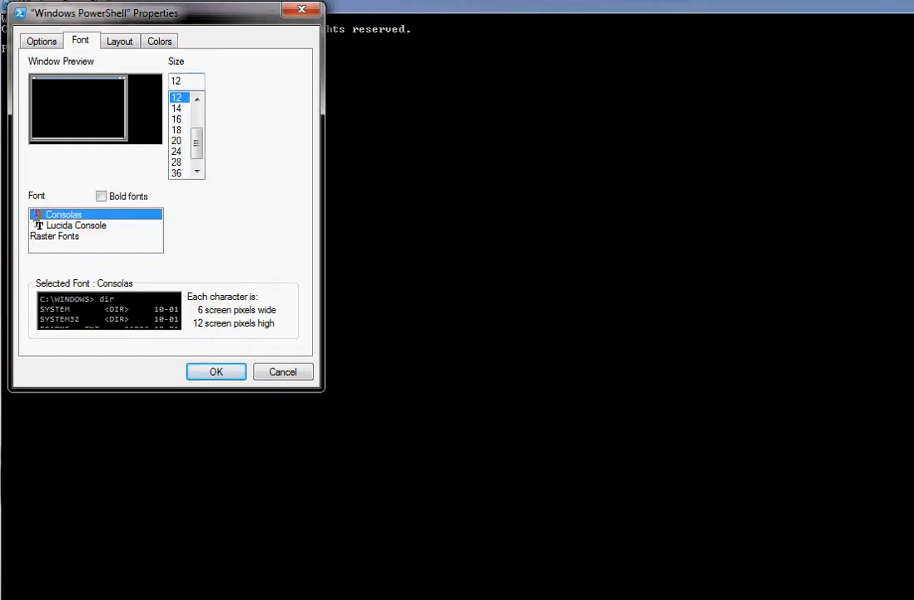
pyautogui.click(215, 371)
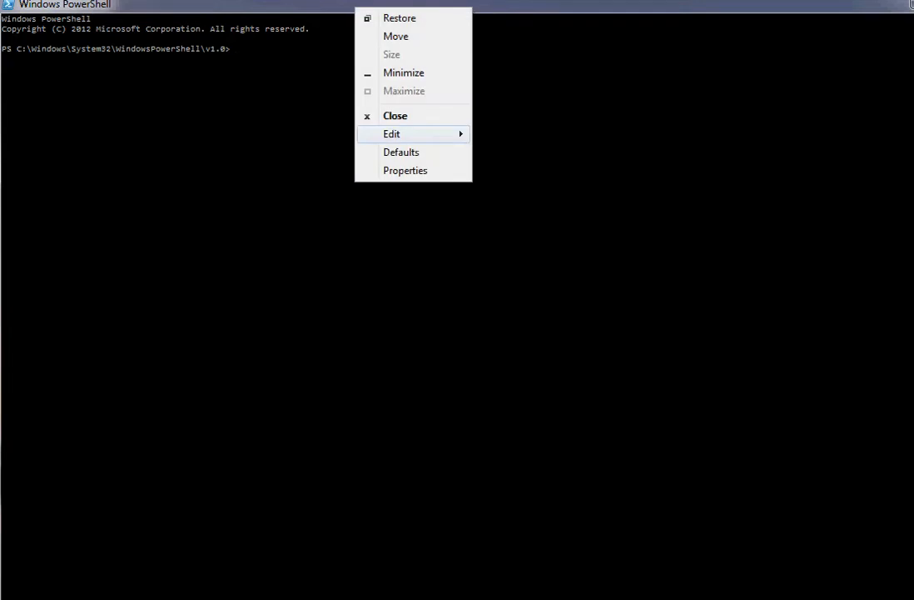
# - Switch the console font back to Raster Fonts 8x12
pyautogui.click(405, 170)
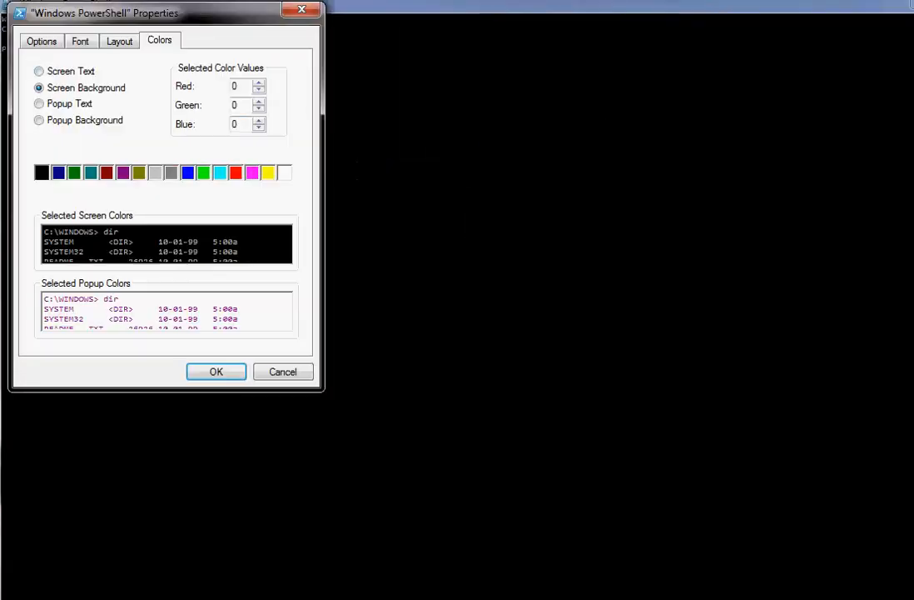
pyautogui.click(80, 40)
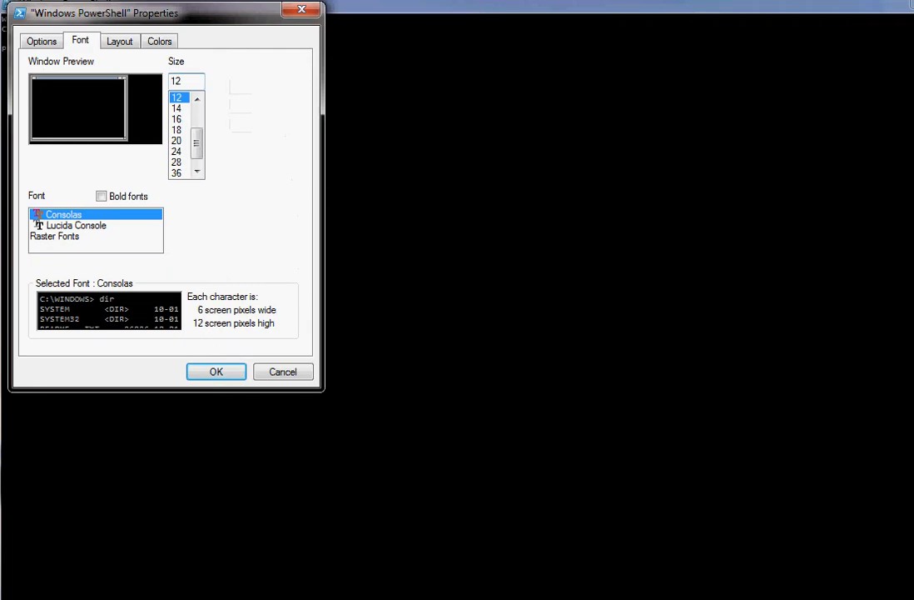
pyautogui.click(53, 237)
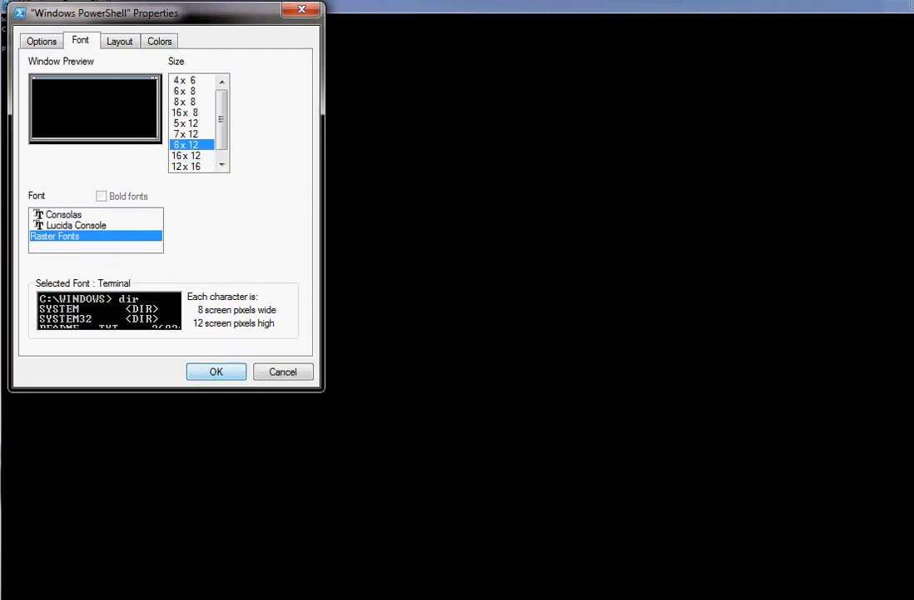
pyautogui.click(215, 371)
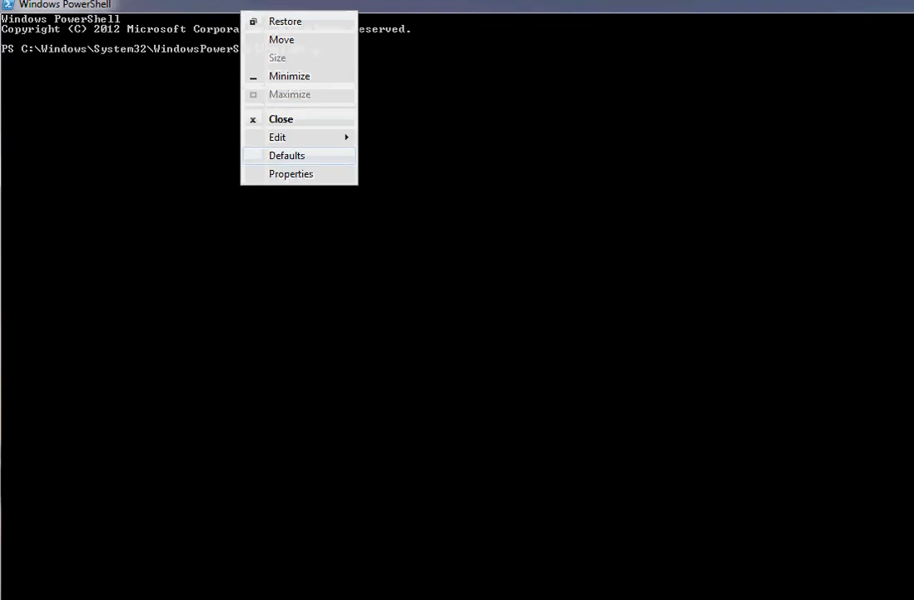
# - Set the screen buffer width to 100 columns in Properties
pyautogui.click(291, 173)
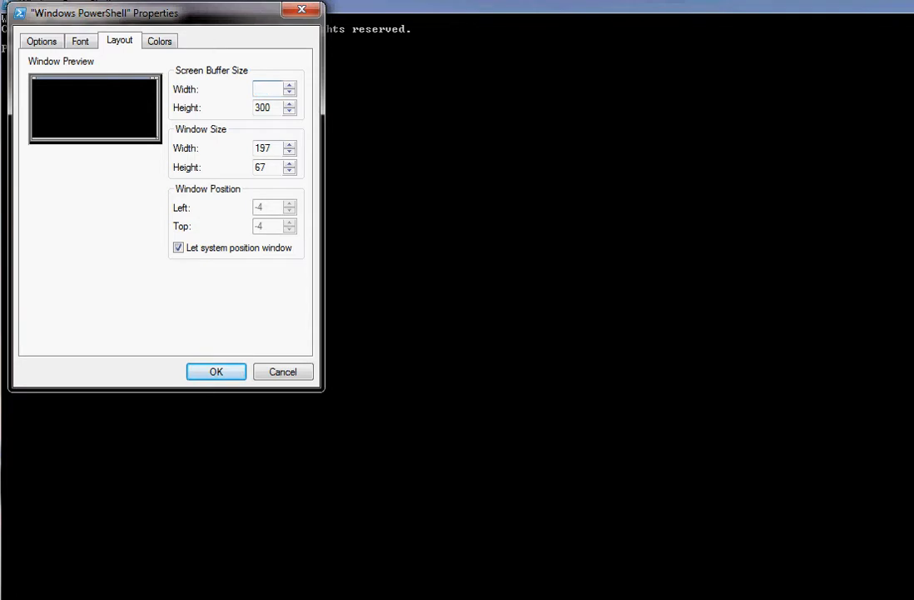
pyautogui.write('100')
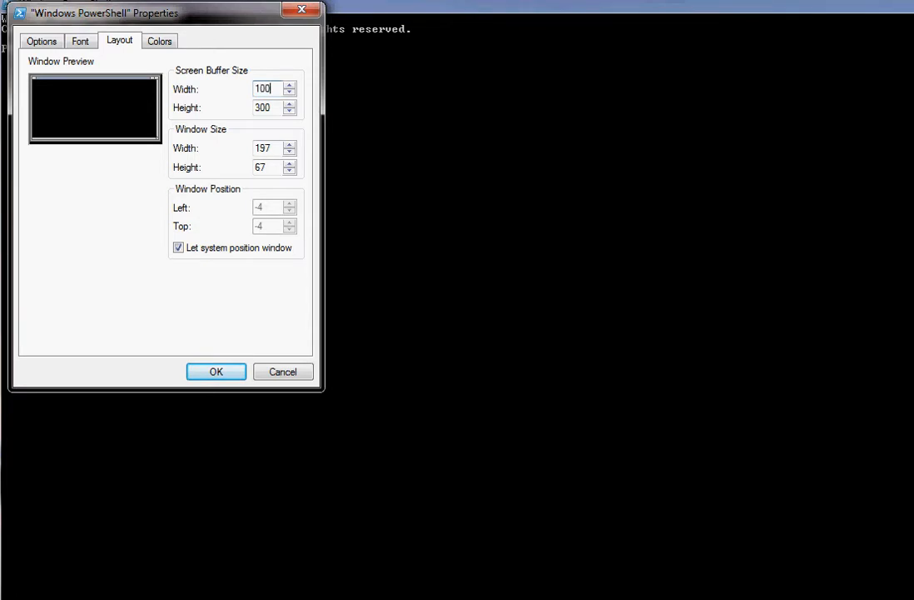
pyautogui.click(216, 371)
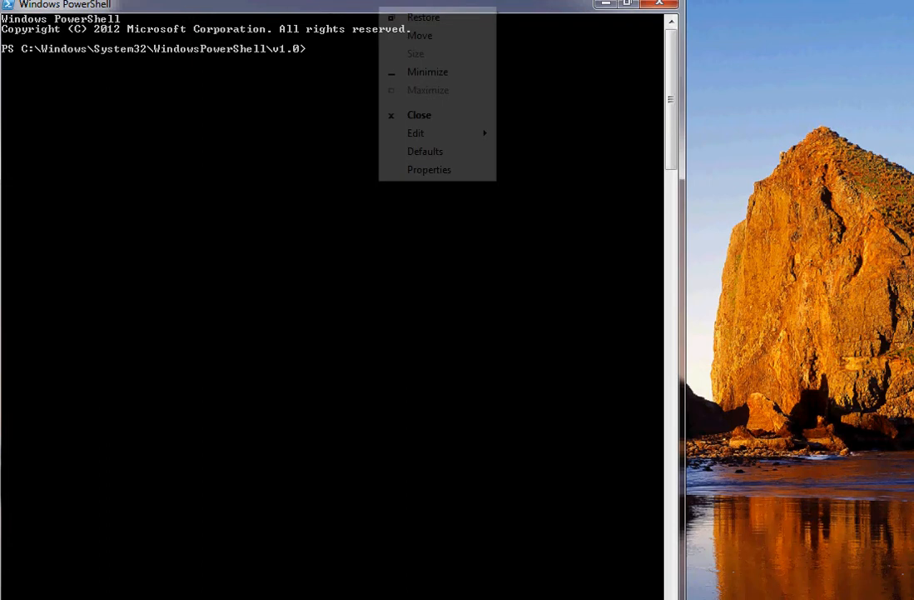
# - Set the Layout window width to 125, then drag the console edge wider
pyautogui.click(429, 169)
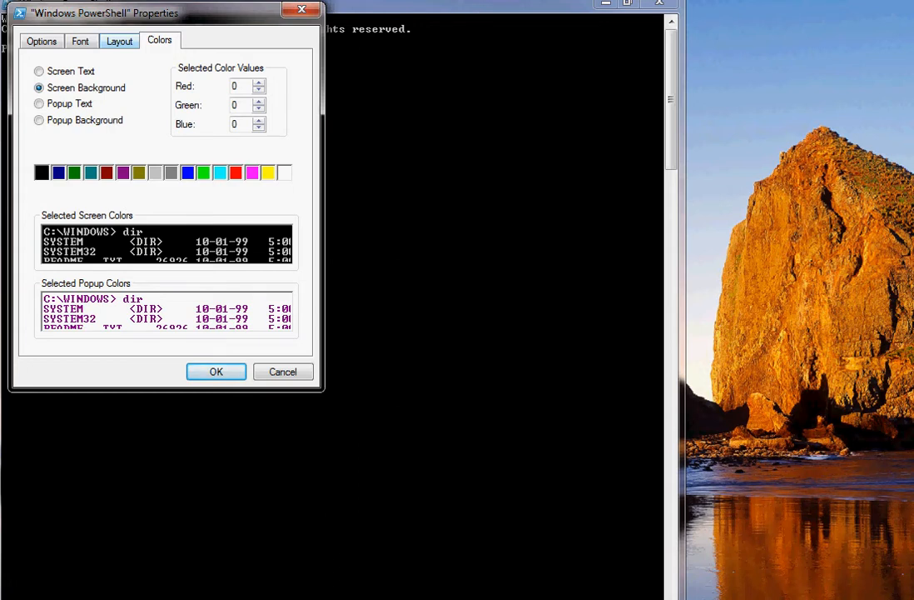
pyautogui.click(119, 40)
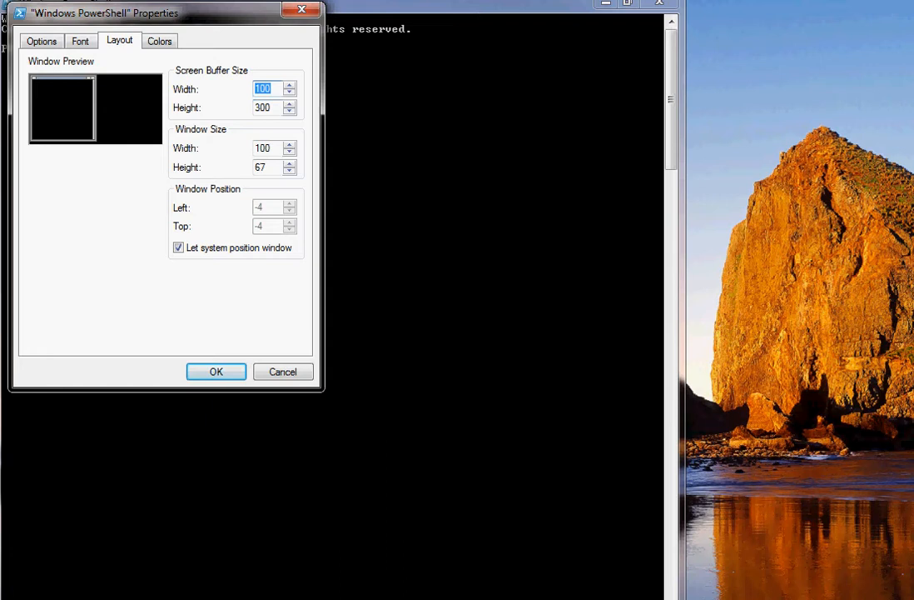
pyautogui.click(263, 148)
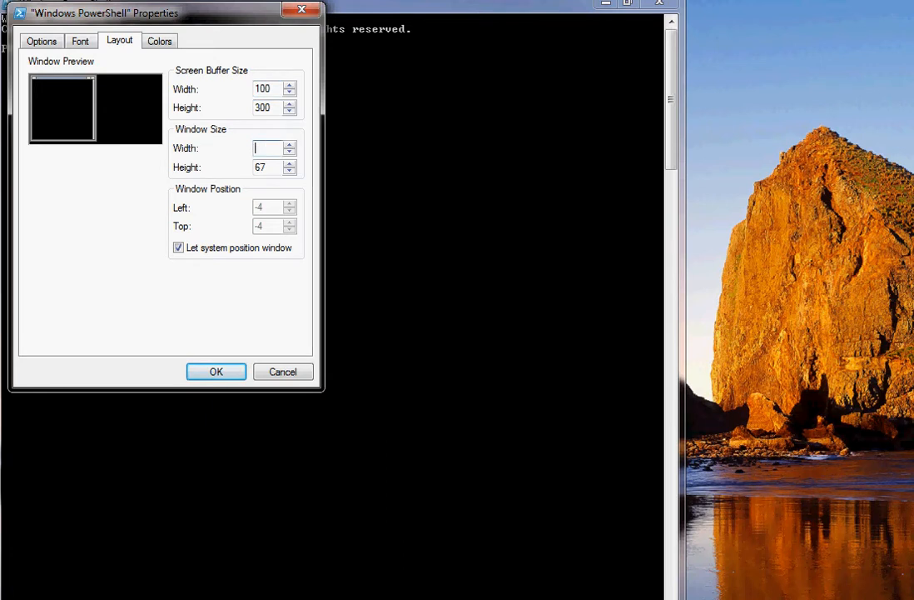
pyautogui.write('1')
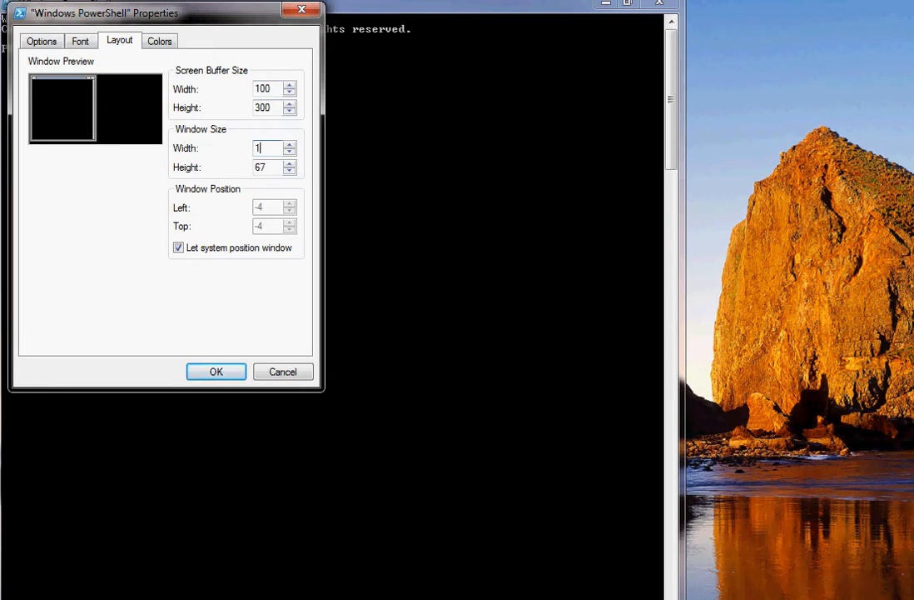
pyautogui.write('25')
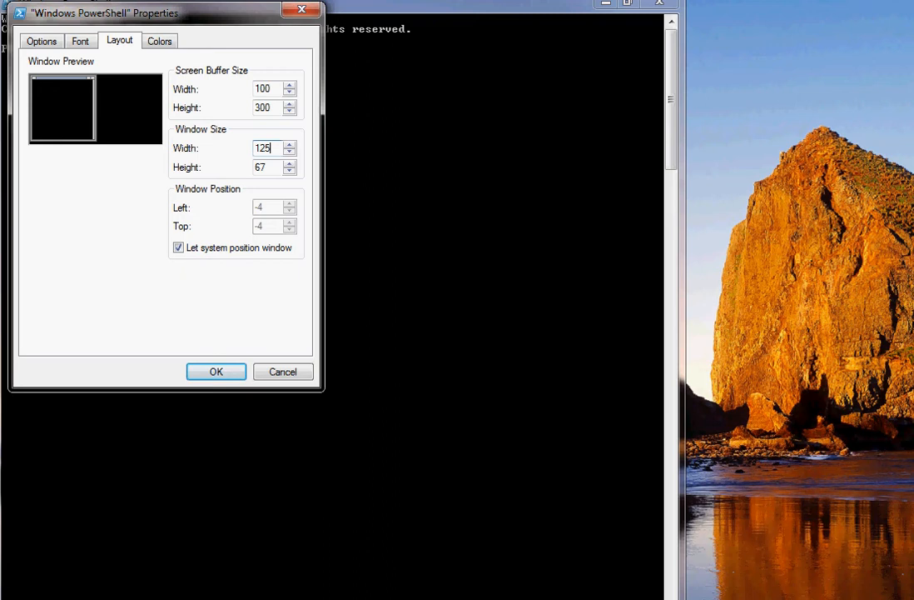
pyautogui.click(216, 371)
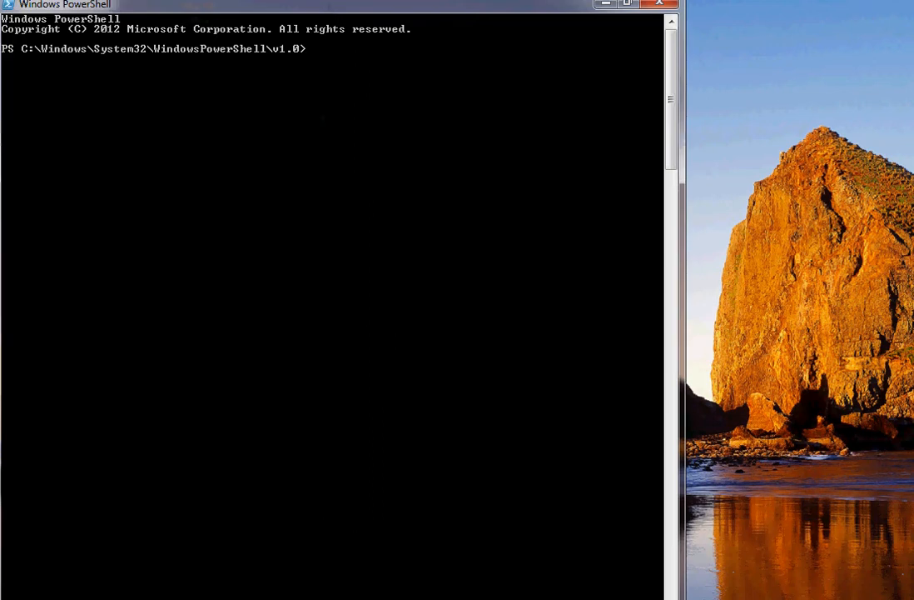
pyautogui.moveTo(63, 4); pyautogui.dragTo(206, 156)
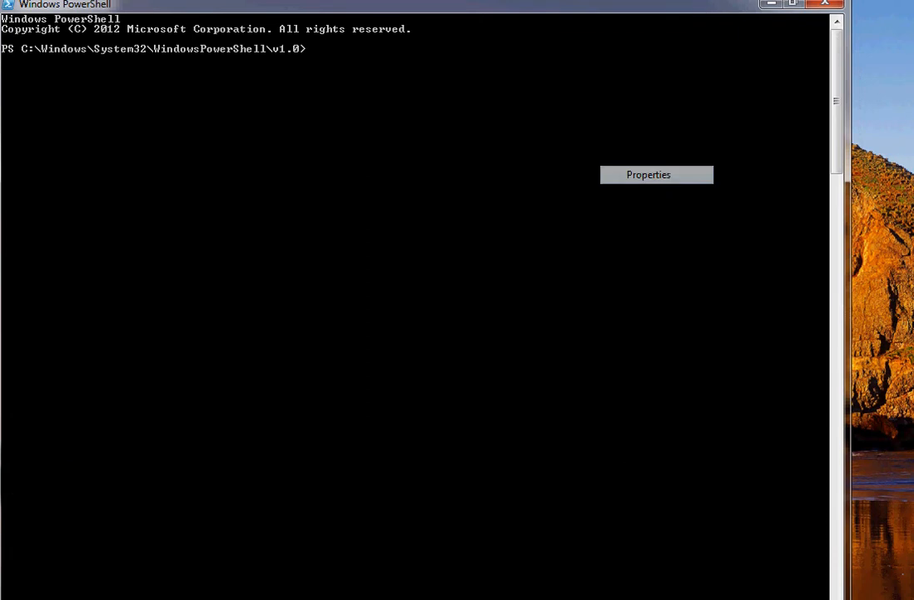
# - Raise the screen buffer width to 150 columns and reopen the console properties
pyautogui.click(648, 174)
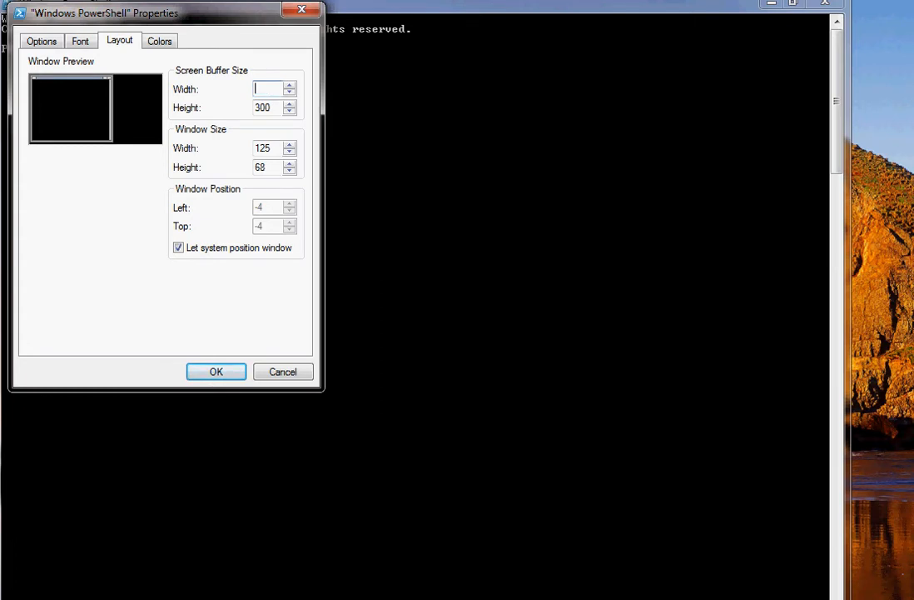
pyautogui.write('150')
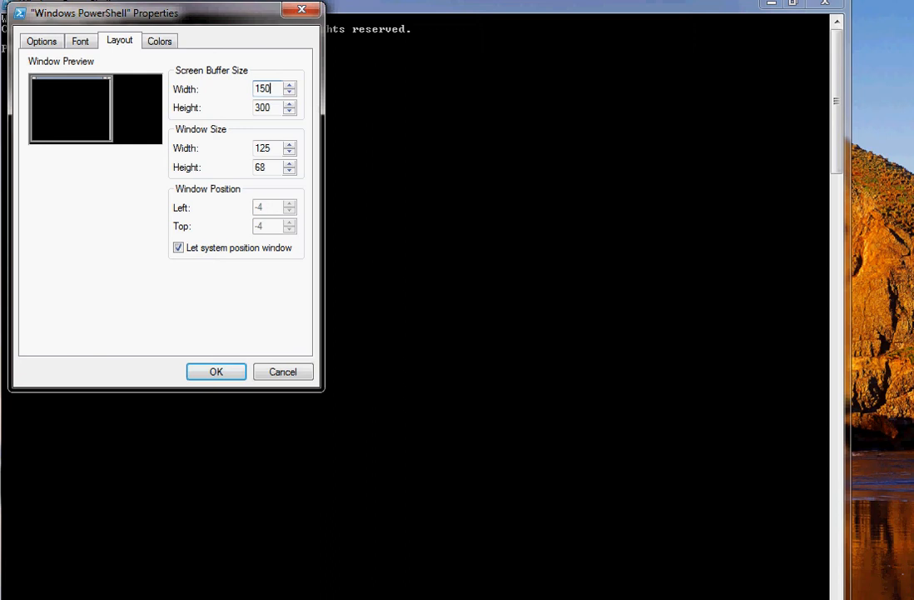
pyautogui.click(216, 372)
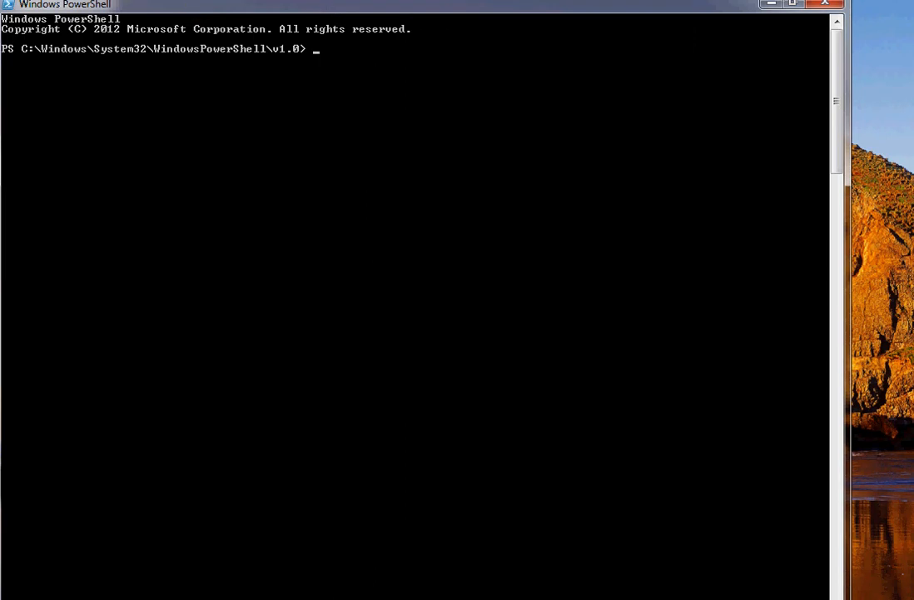
pyautogui.click(792, 4)
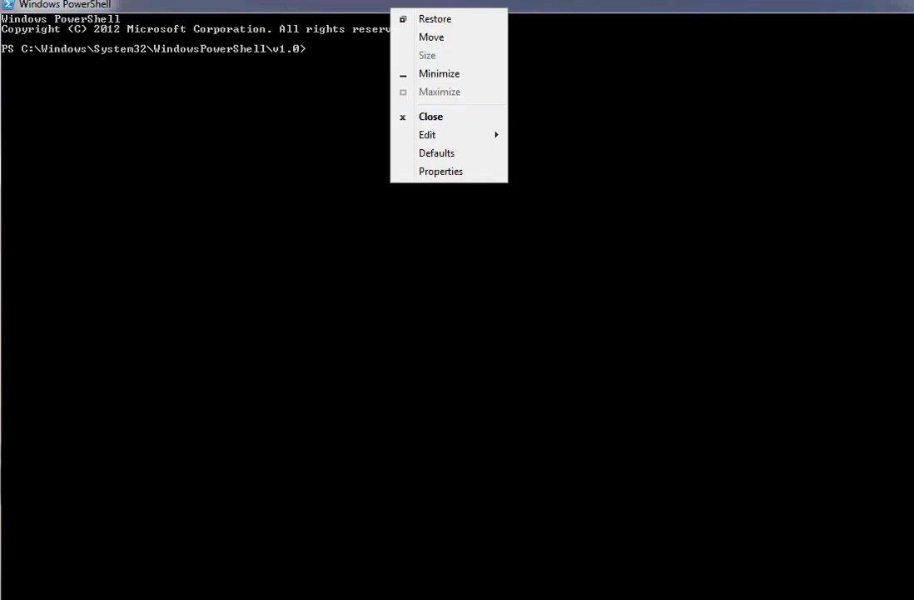
pyautogui.click(441, 171)
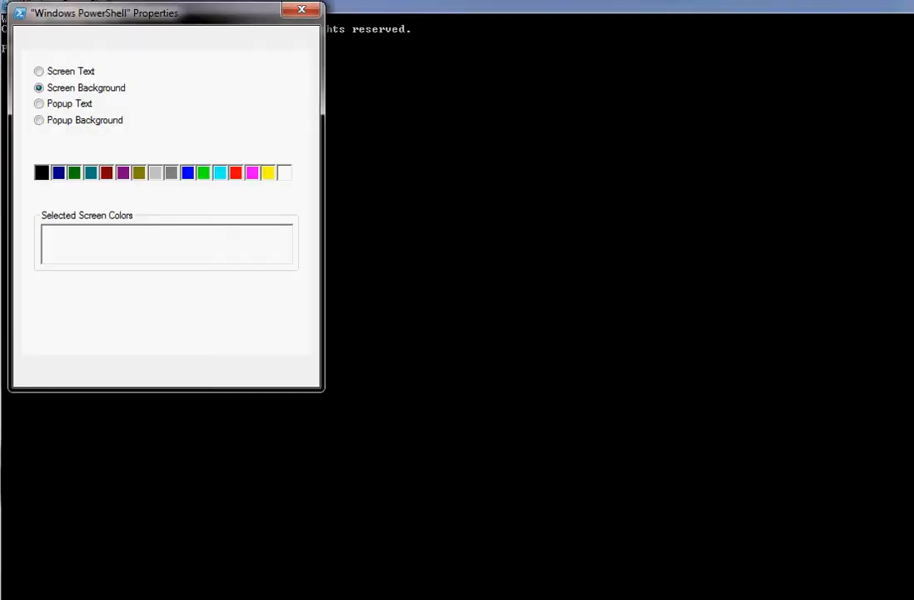
# - Set Screen Text to the bright green swatch on the Colors tab and apply
pyautogui.click(119, 40)
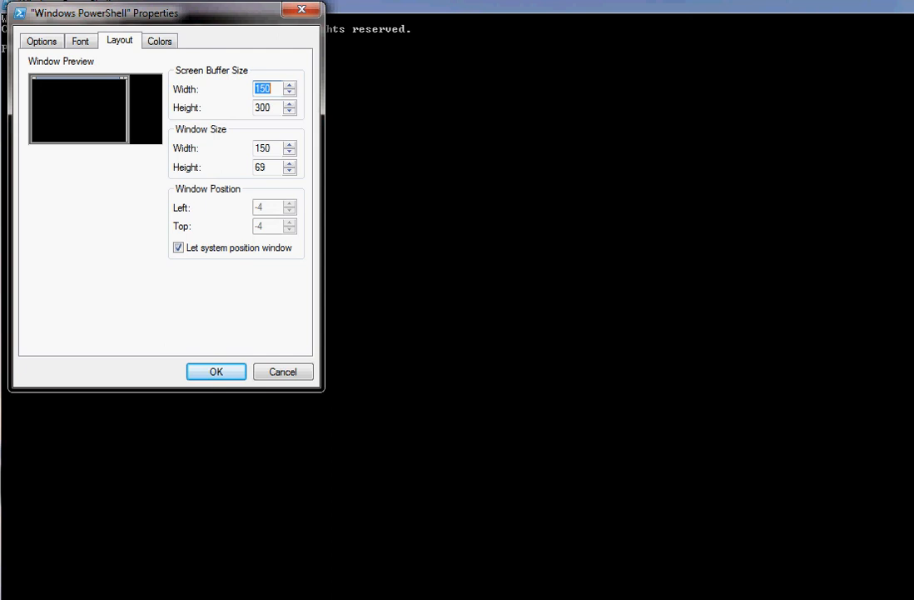
pyautogui.click(159, 40)
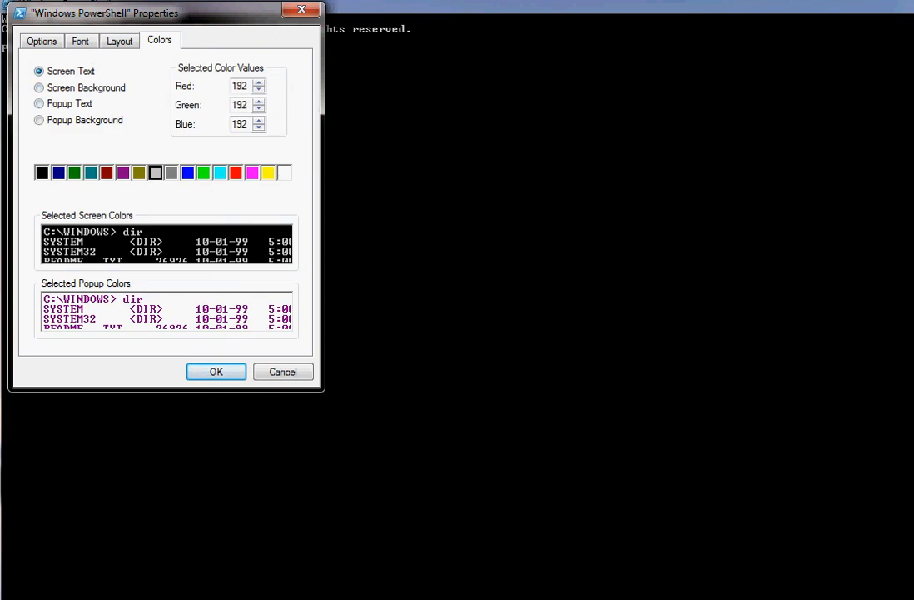
pyautogui.click(203, 173)
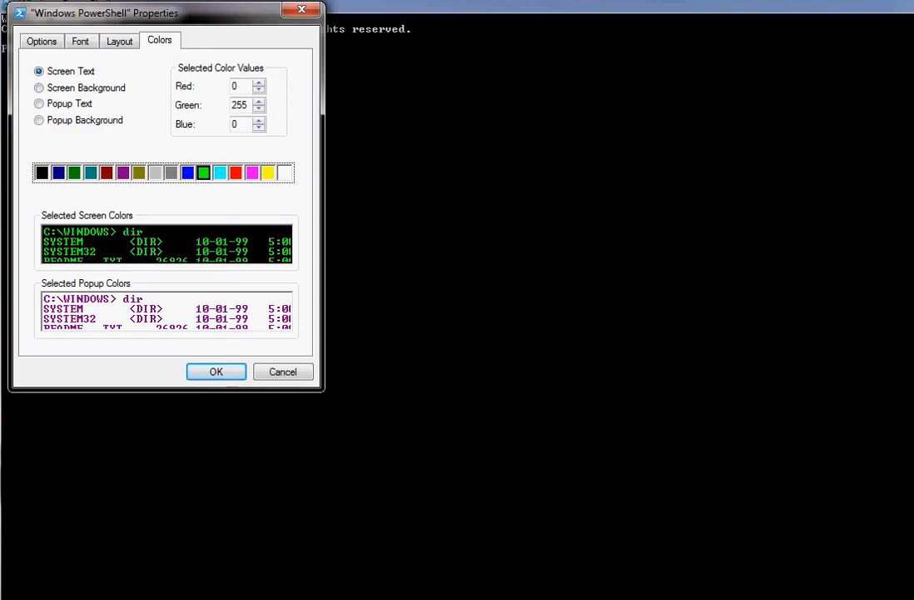
pyautogui.click(216, 371)
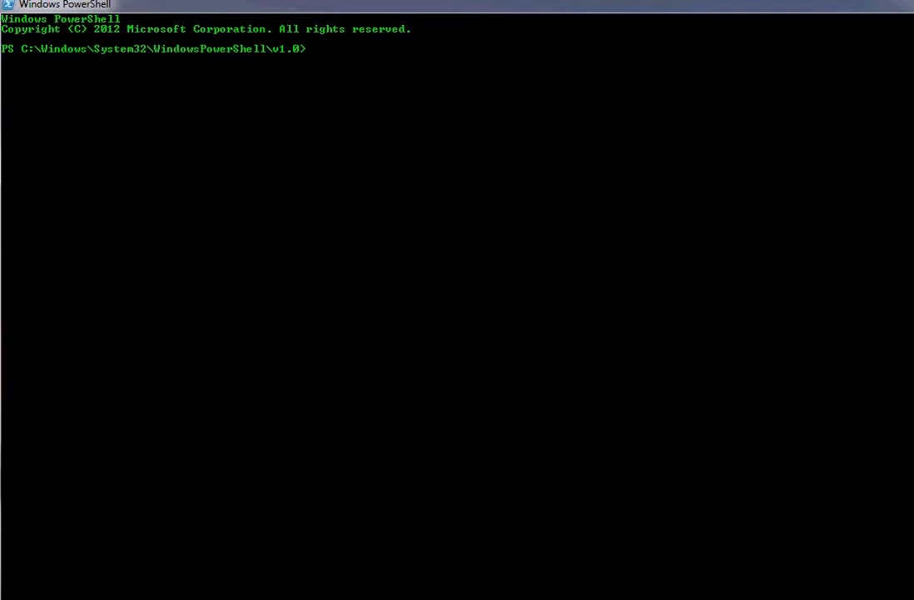
# - Type $host.UI.rawUI.foregroundcolor = "white" at the prompt
pyautogui.write('$h')
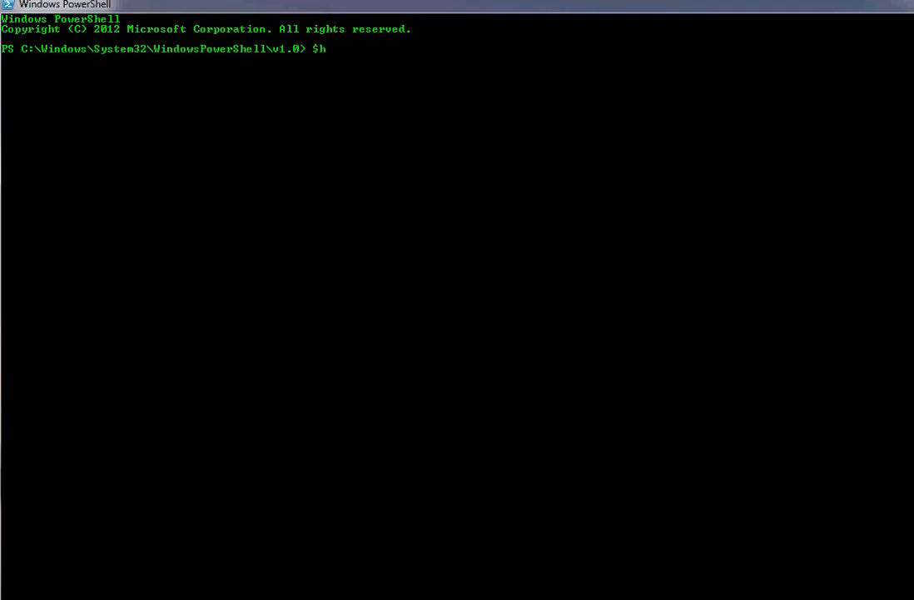
pyautogui.write('ost.U')
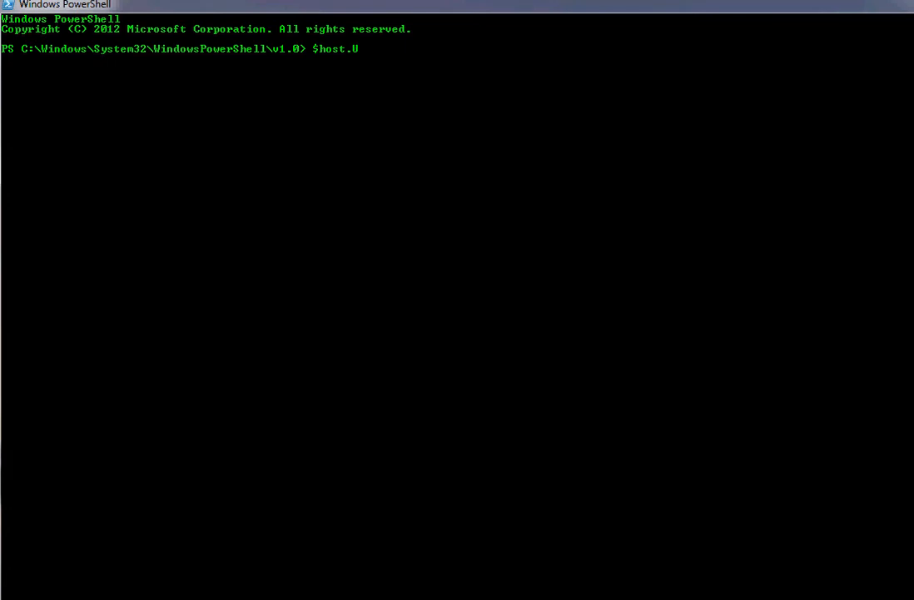
pyautogui.write('I.raw')
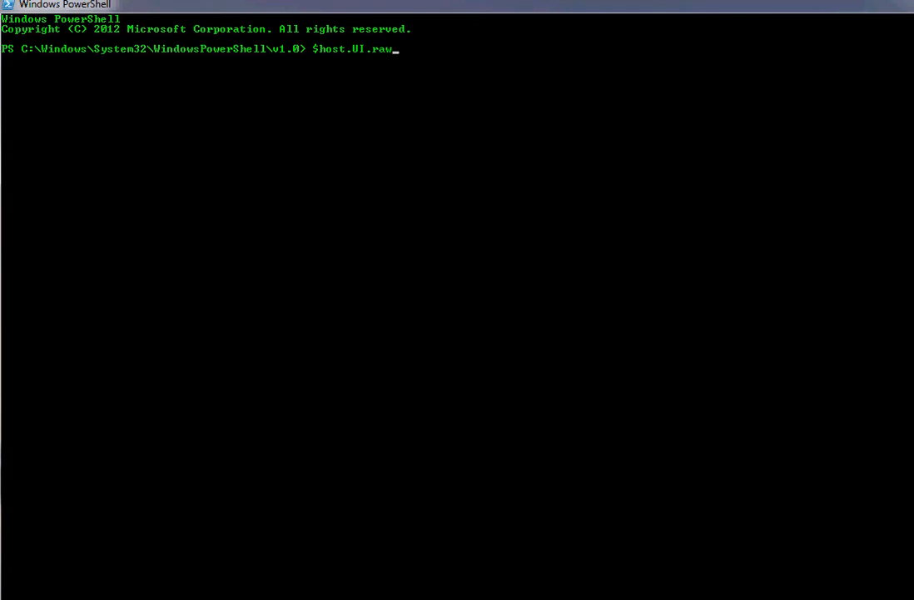
pyautogui.write('UI')
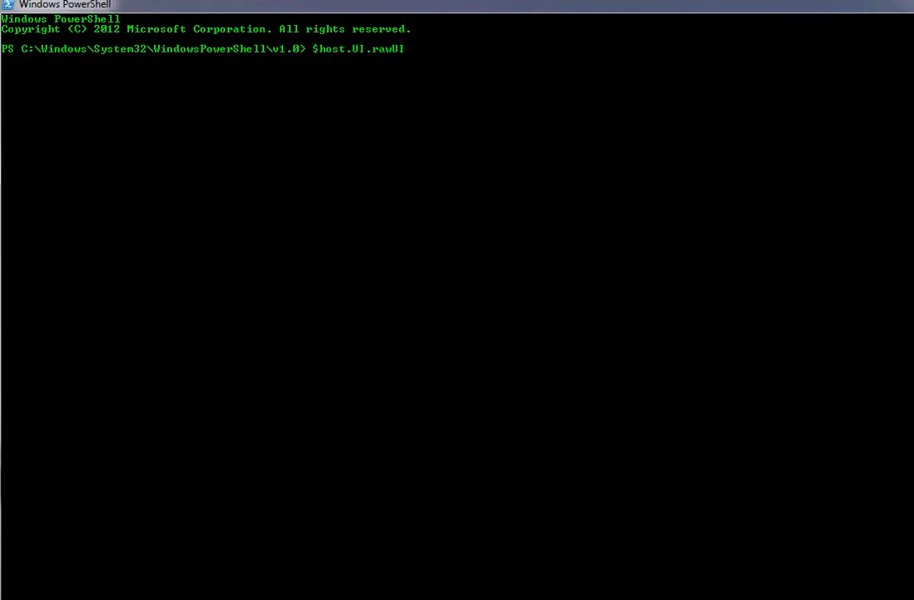
pyautogui.write('.foregro')
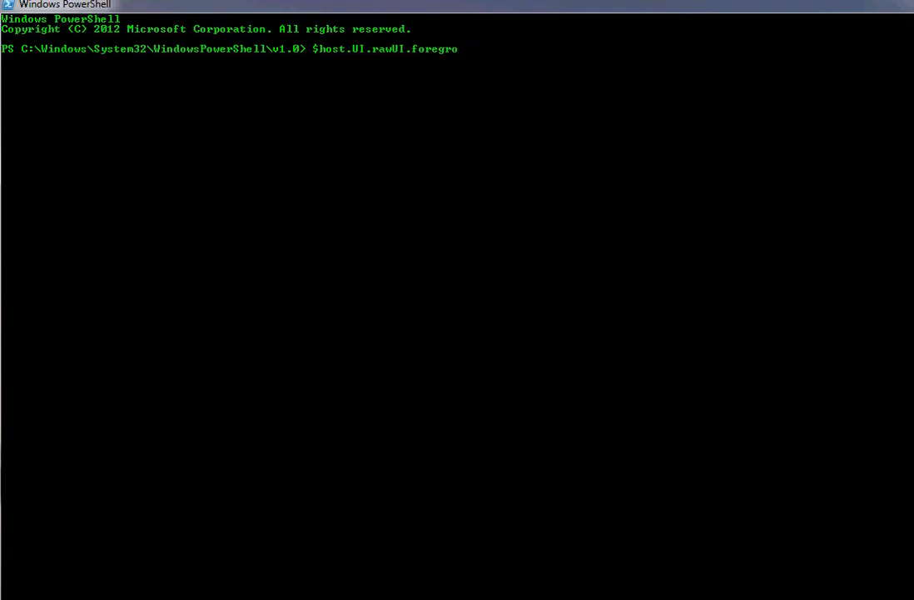
pyautogui.write('undcolor')
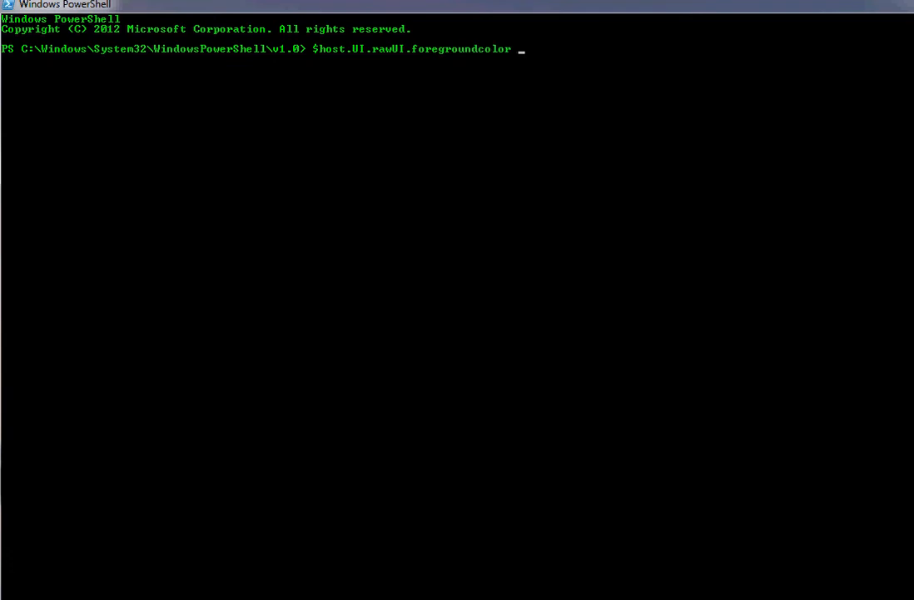
pyautogui.write('= "white')
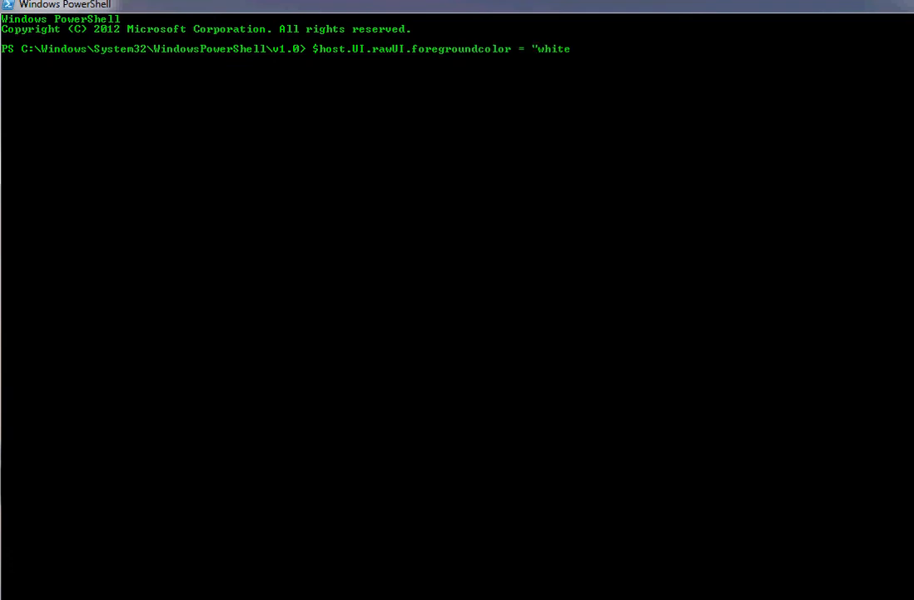
pyautogui.write('clea')
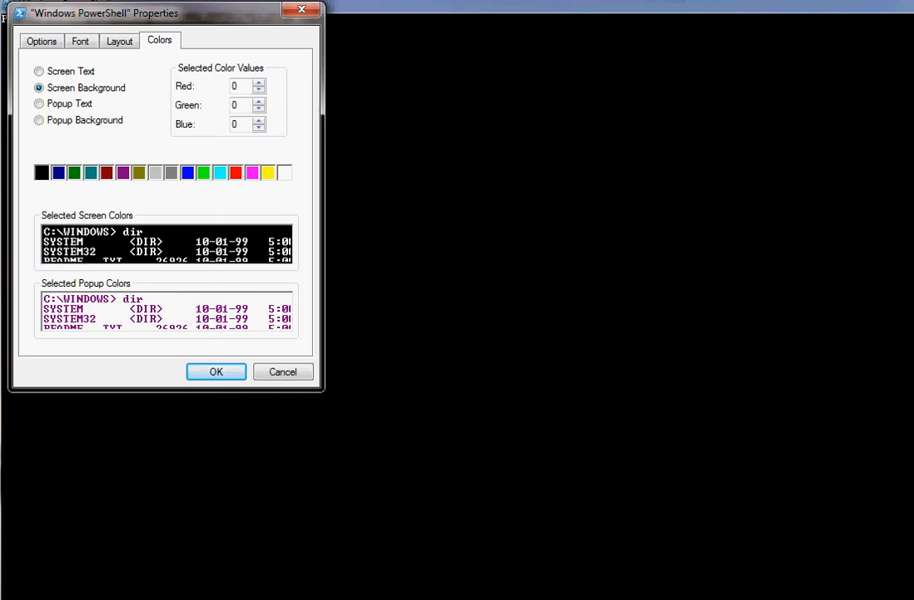
# - Choose the blue swatch for Screen Background and apply it
pyautogui.click(284, 172)
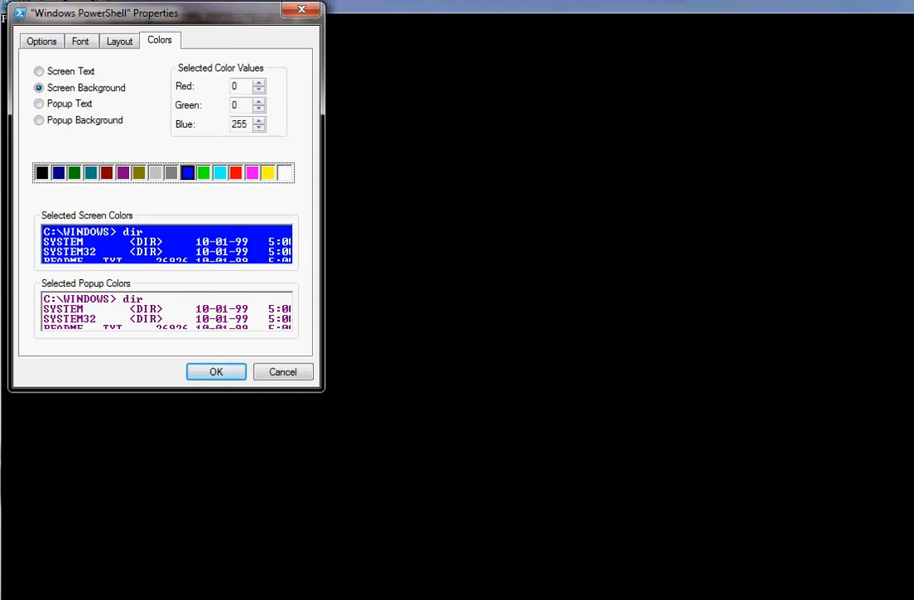
pyautogui.click(215, 371)
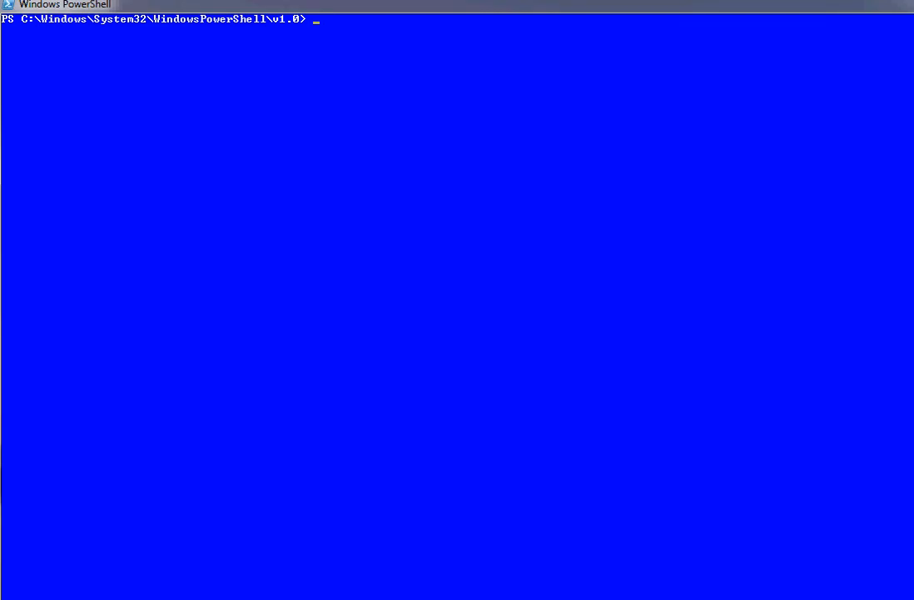
# - Type $host.UI.RAWUI.backgroundcolor = "black", correcting the mistyped property name
pyautogui.rightClick(67, 5)
pyautogui.write('$')
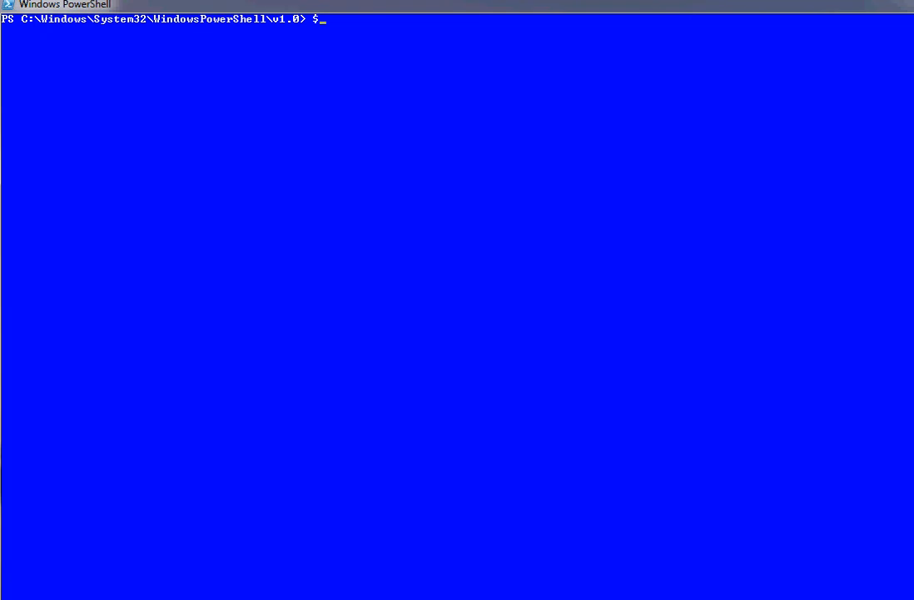
pyautogui.write('host')
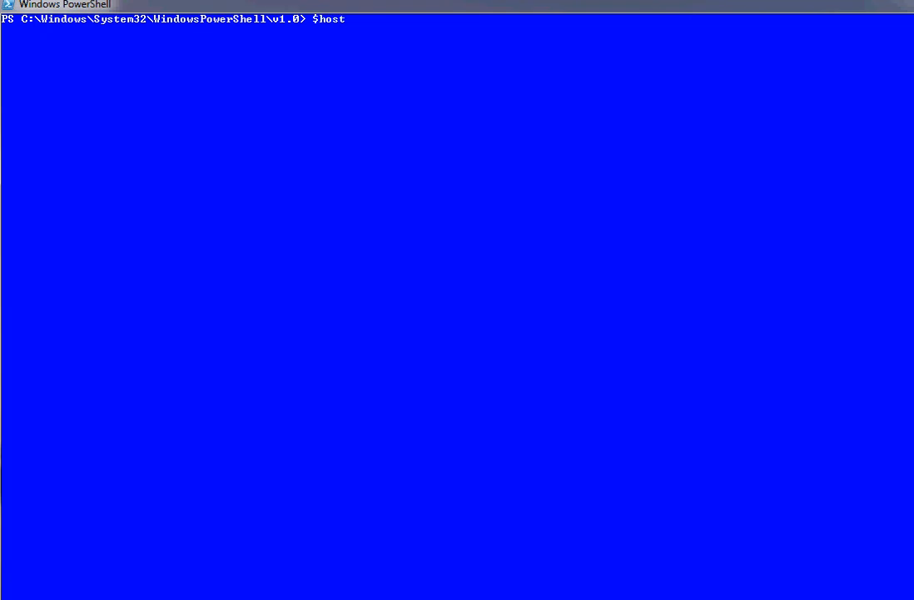
pyautogui.write('.U')
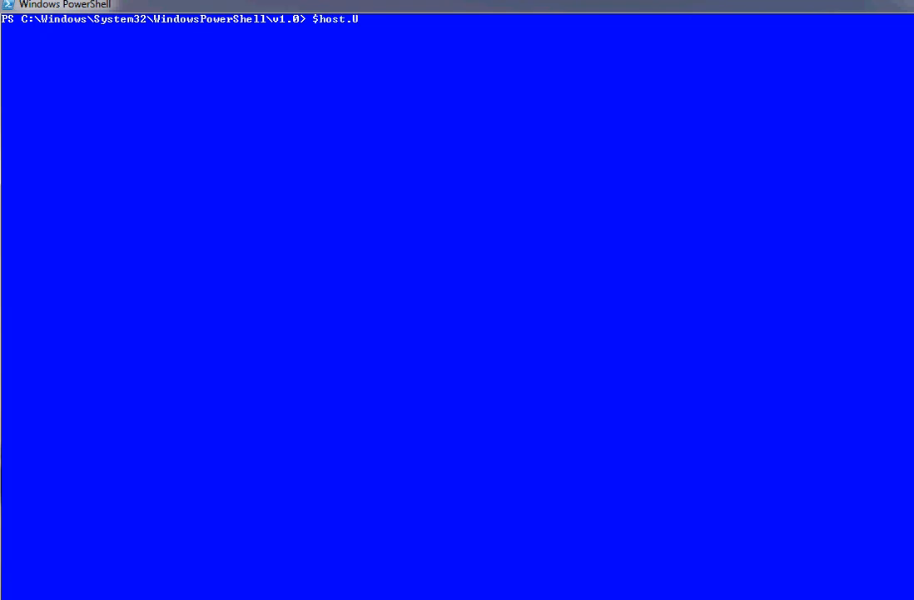
pyautogui.write('I')
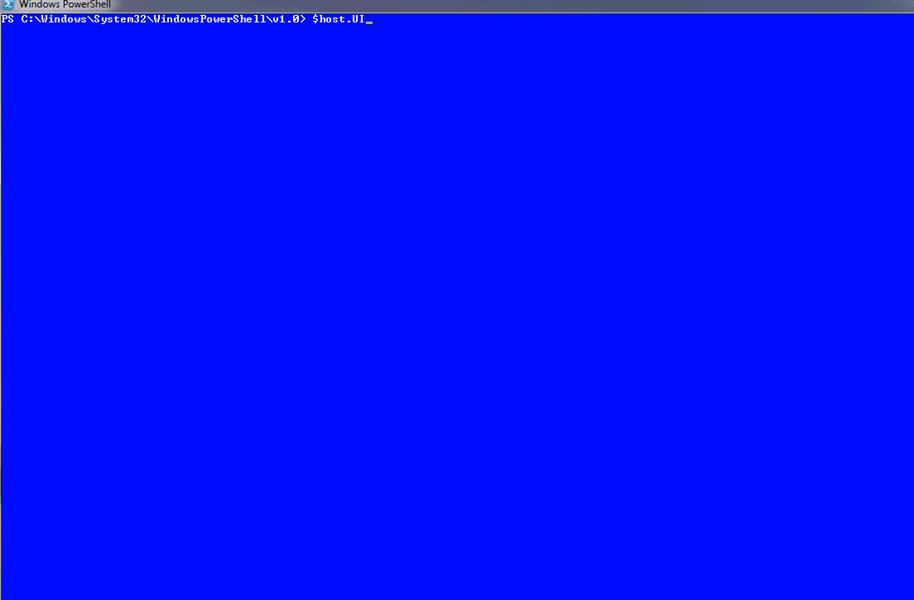
pyautogui.write('.')
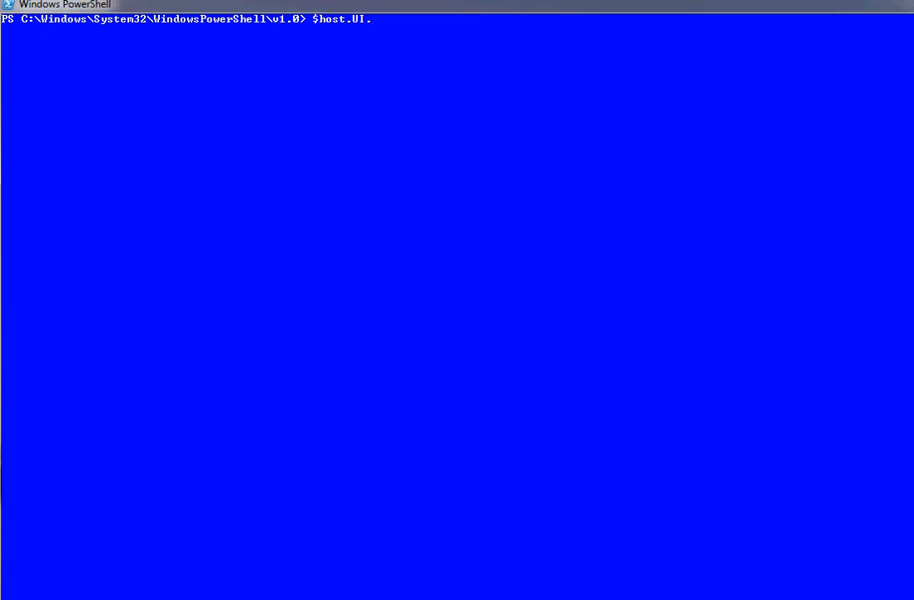
pyautogui.write('backgrou')
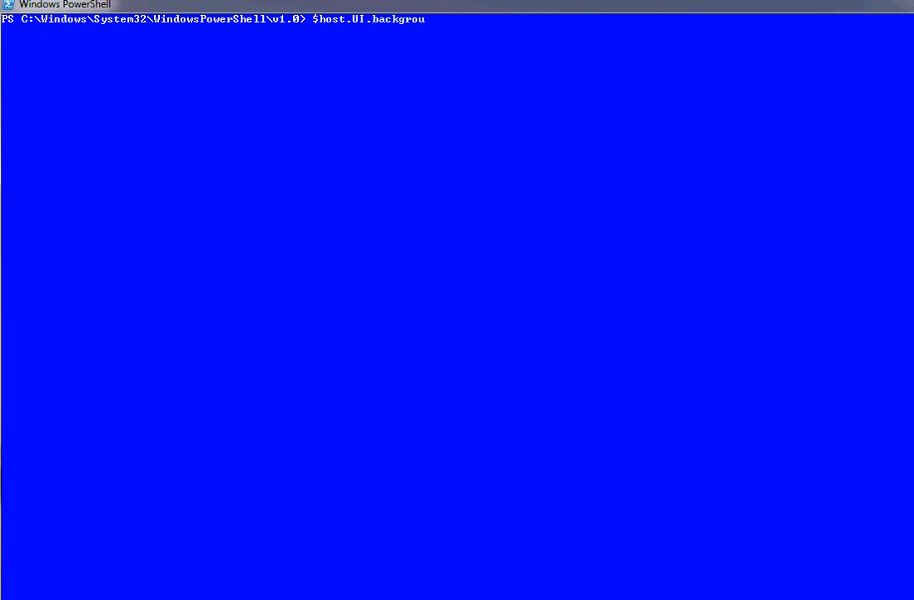
pyautogui.press('Backspace')
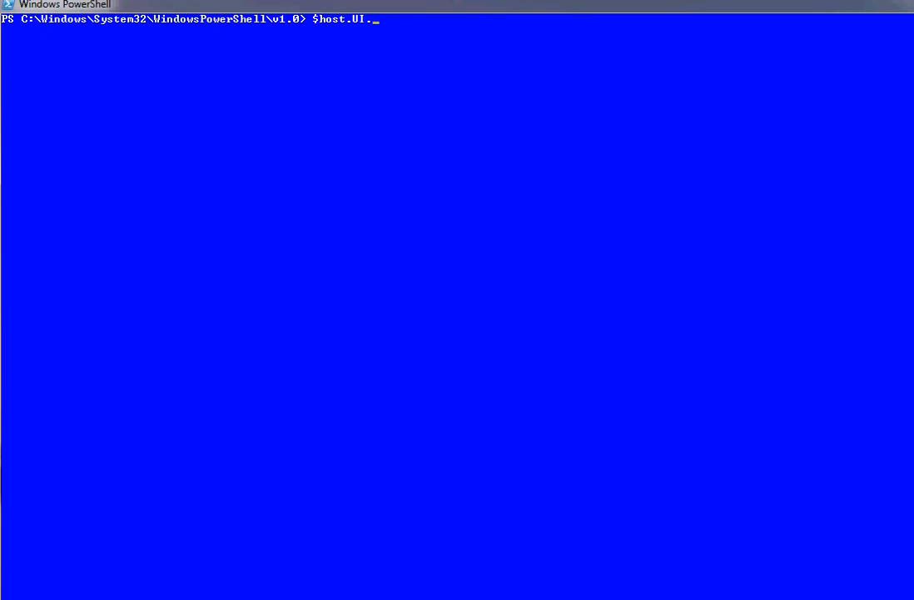
pyautogui.write('RA')
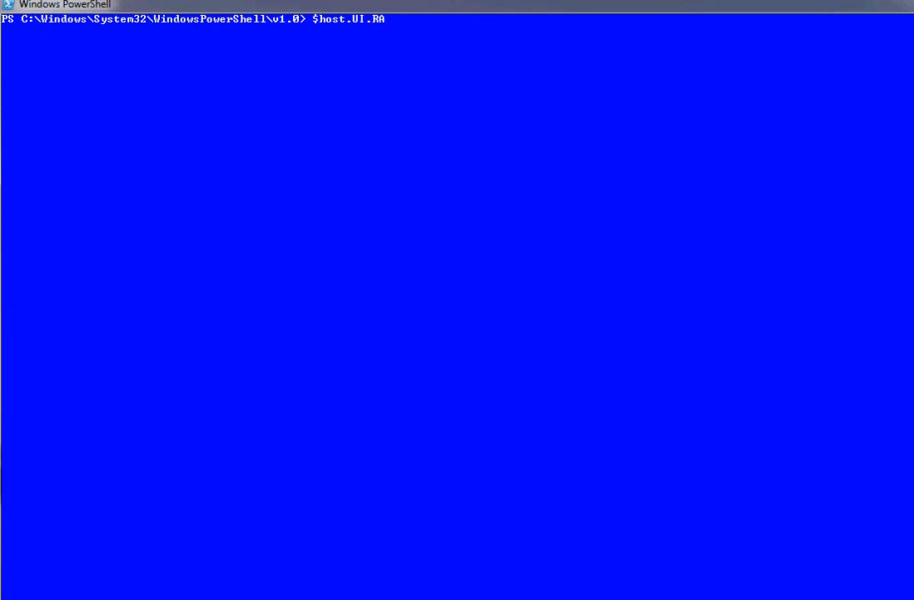
pyautogui.write('WUI')
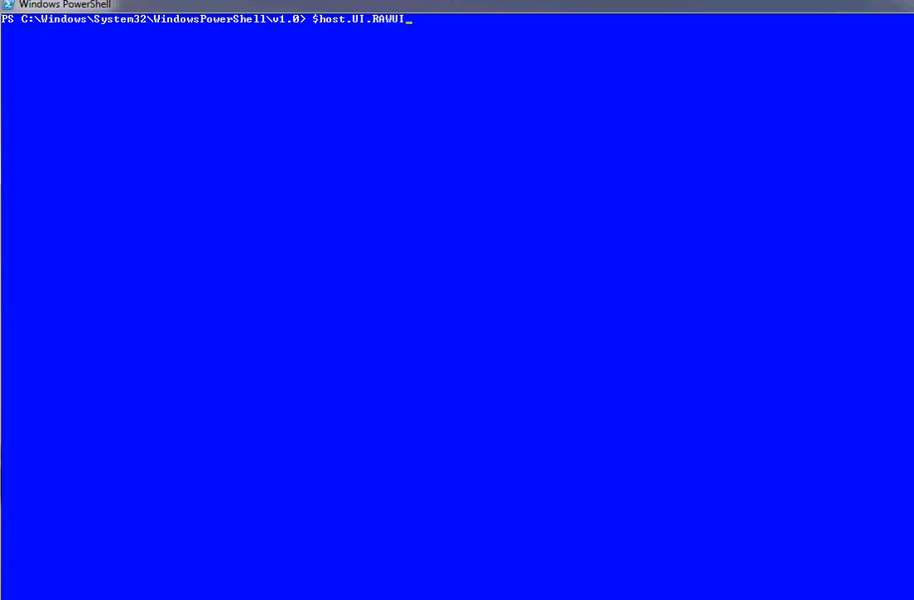
pyautogui.write('.bac')
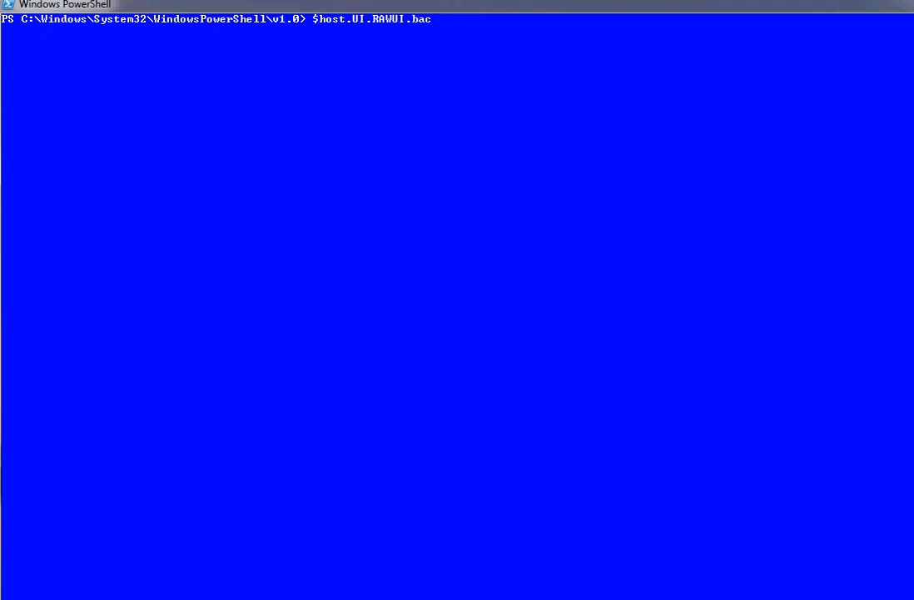
pyautogui.write('kgroundcol')
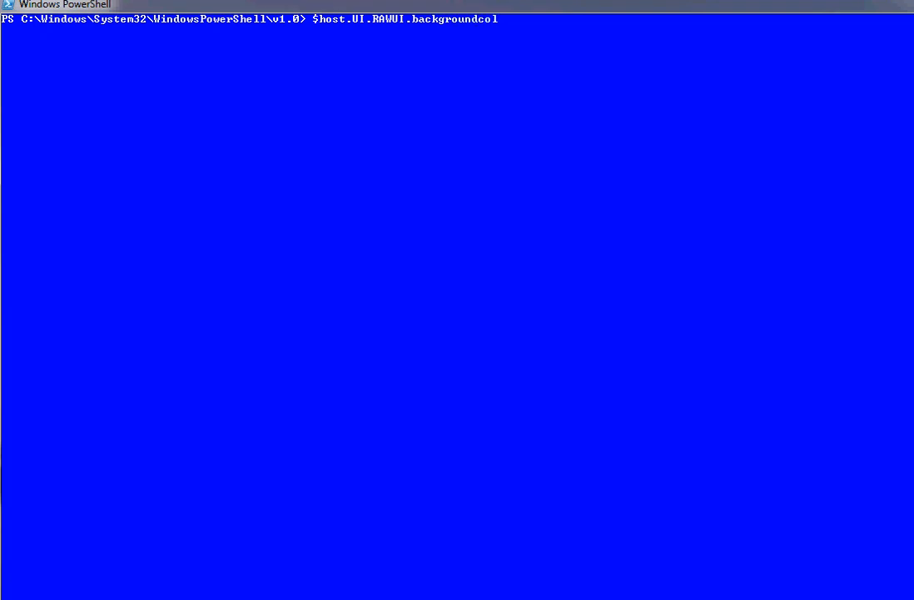
pyautogui.write('or ="')
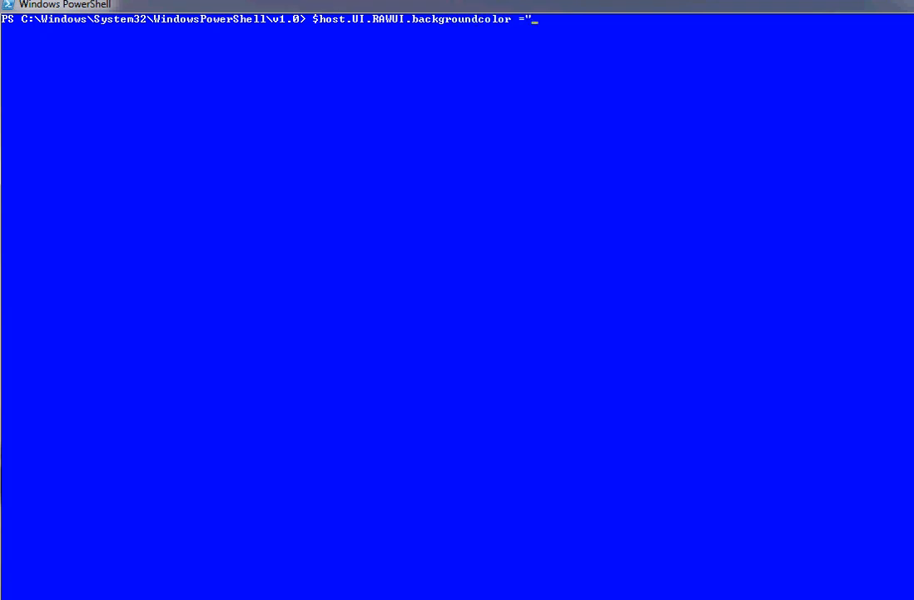
pyautogui.write('b')
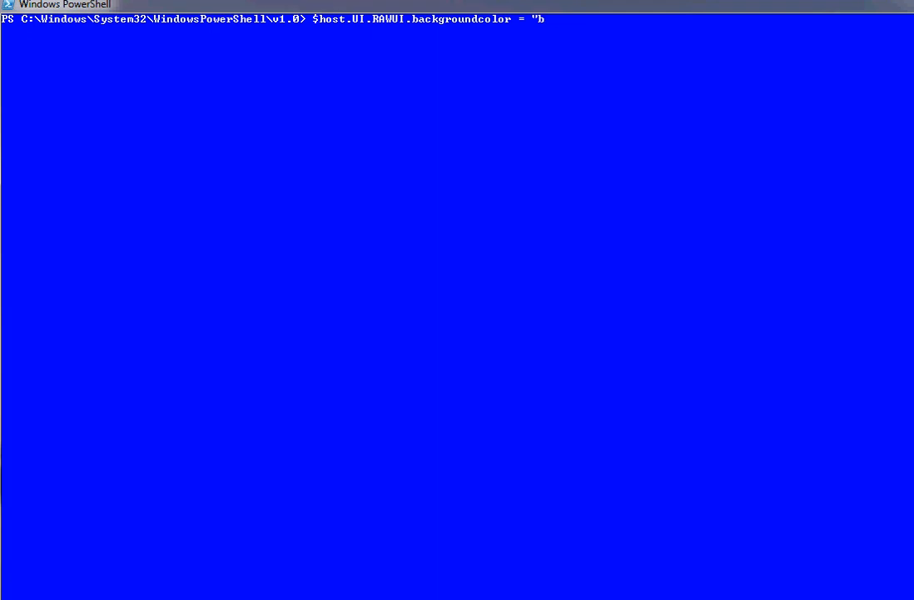
pyautogui.write('lack')
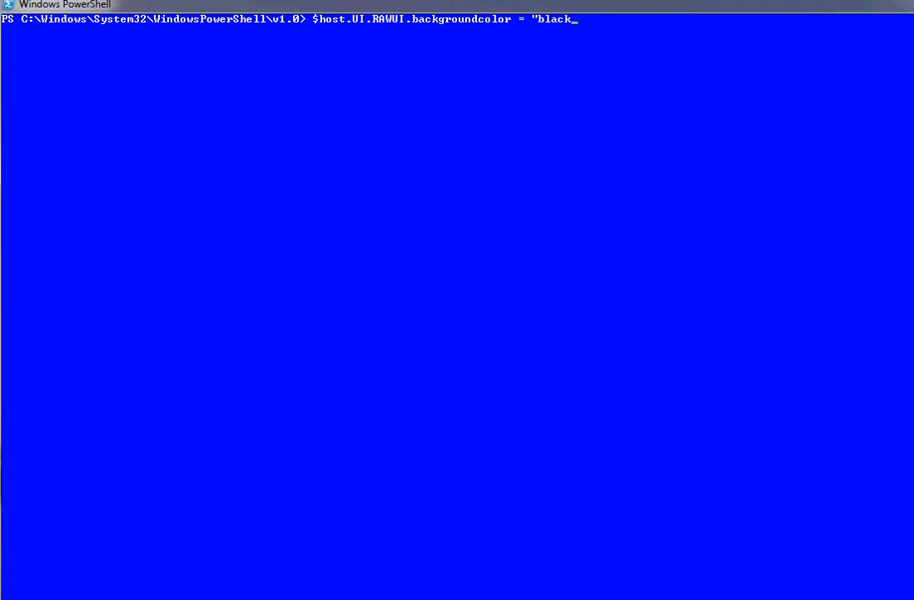
pyautogui.write('"')
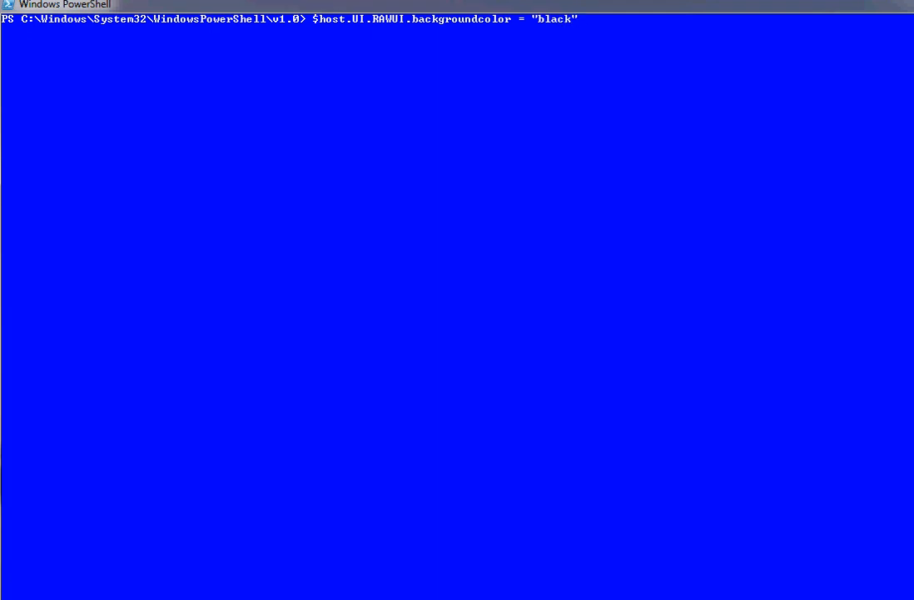